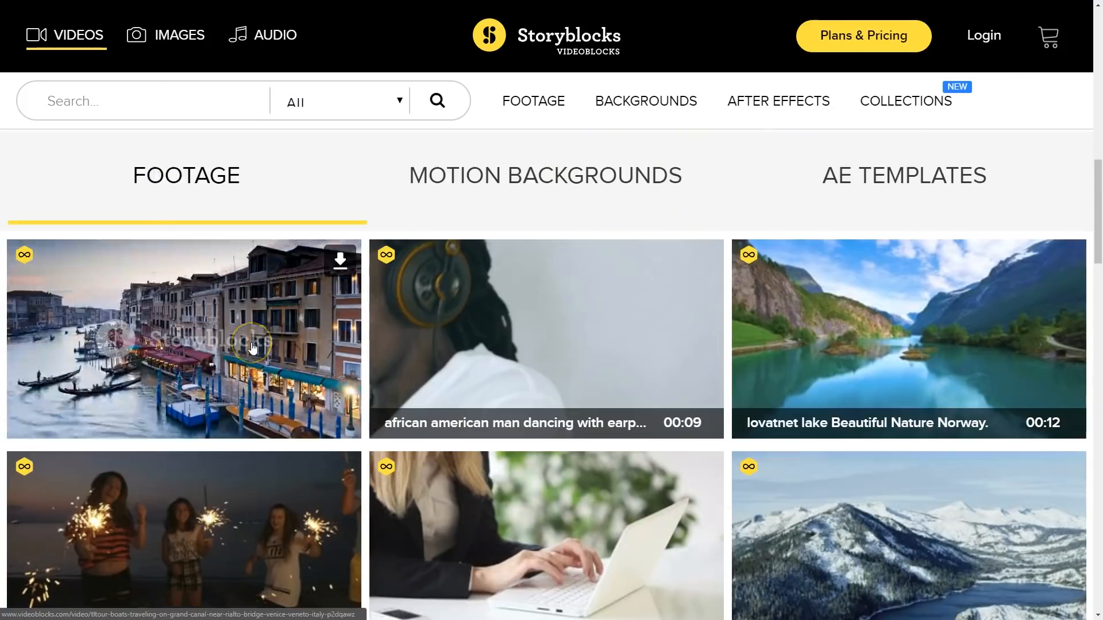
Browse from footage to Motion Backgrounds, then show the Muzzle Flash gun fire clip grid.
left_click(544, 175)
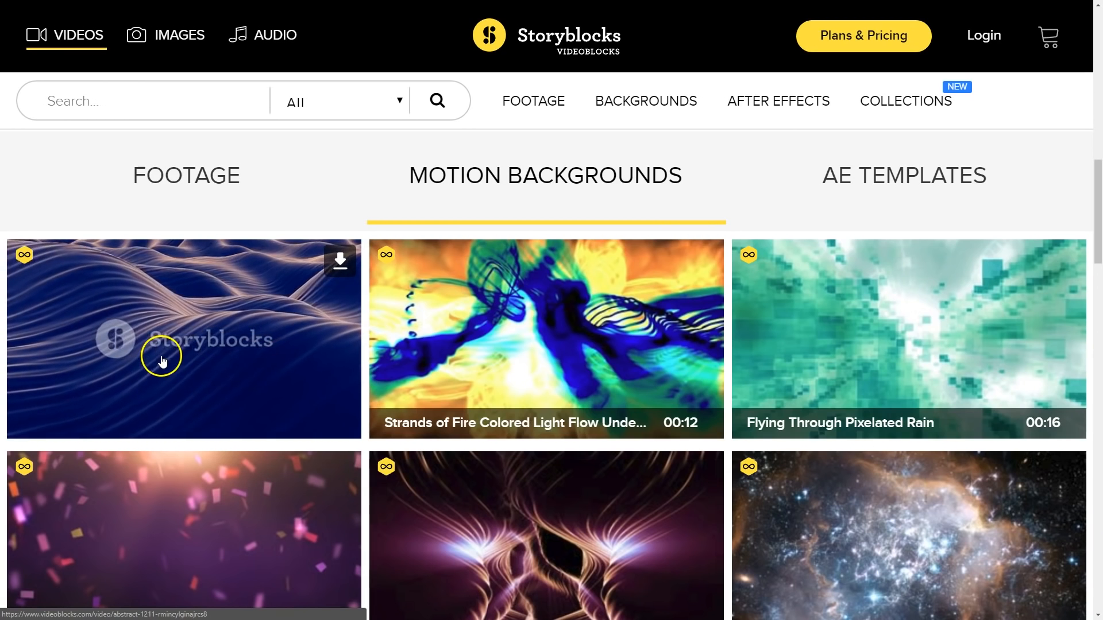
left_click(904, 174)
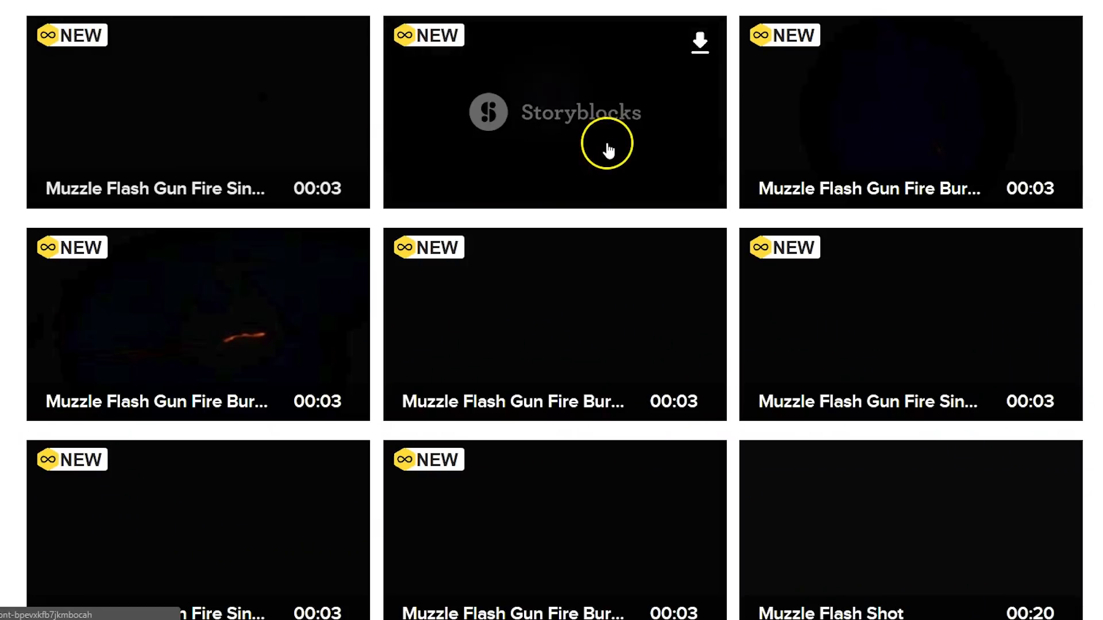
mouse_move(844, 273)
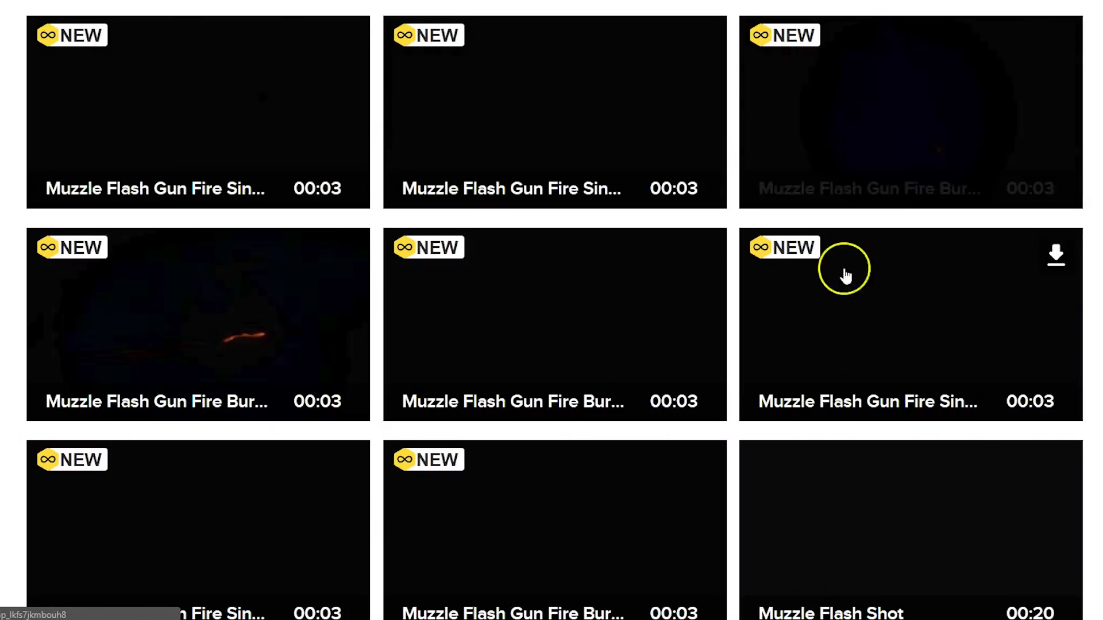